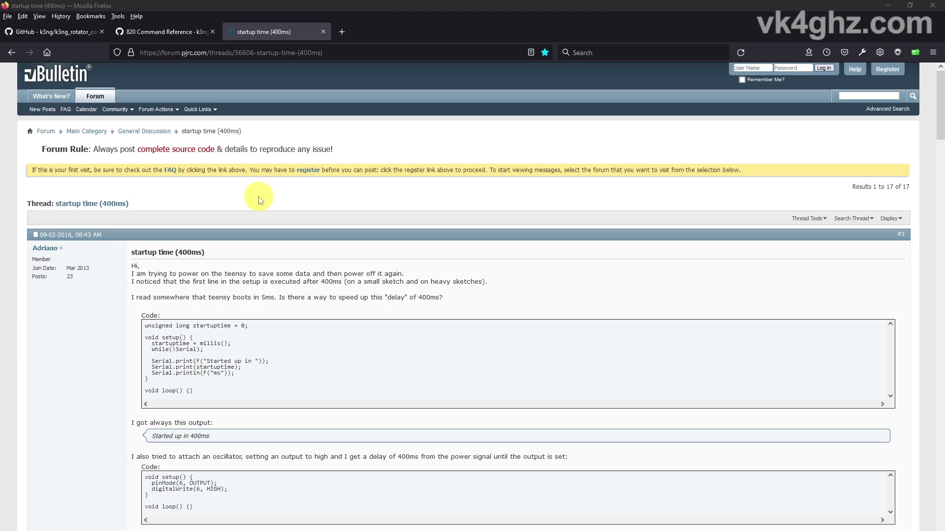
{"action": "mouse_move", "coordinate": [65, 207]}
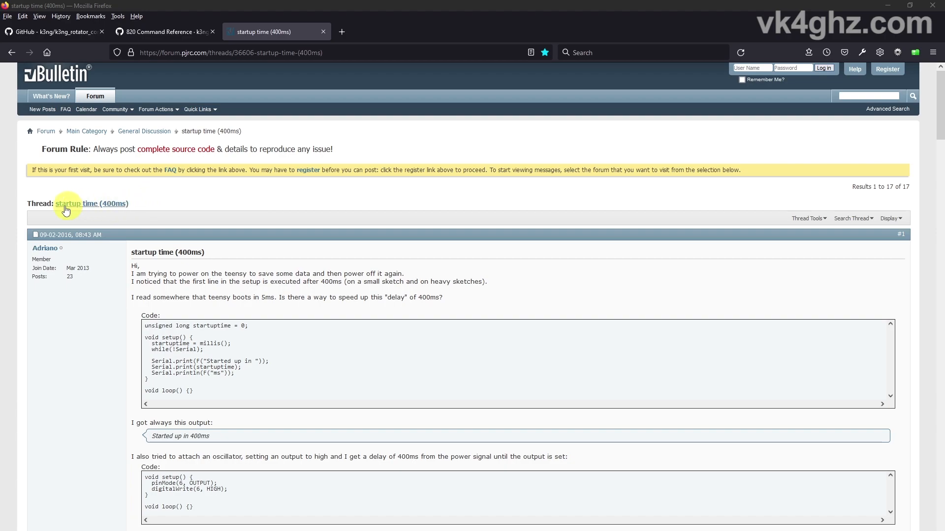
{"action": "mouse_move", "coordinate": [157, 233]}
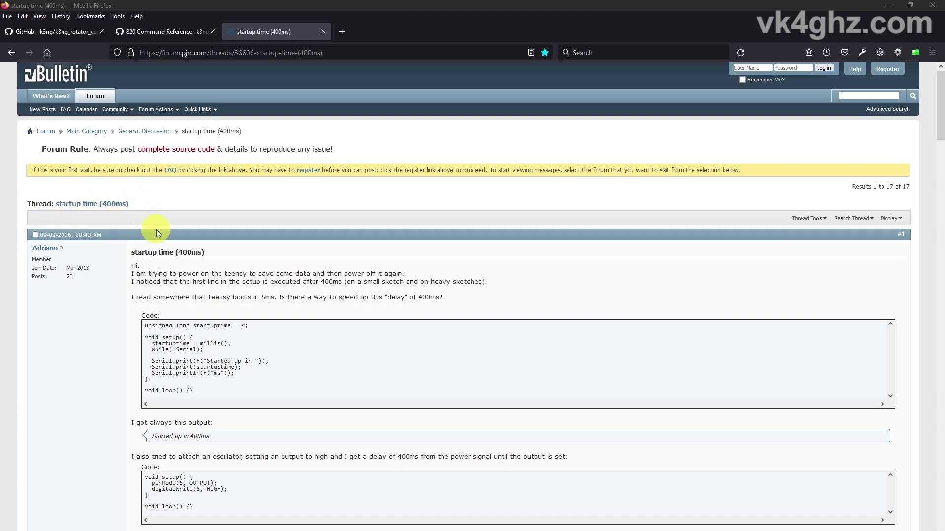
{"action": "mouse_move", "coordinate": [204, 208]}
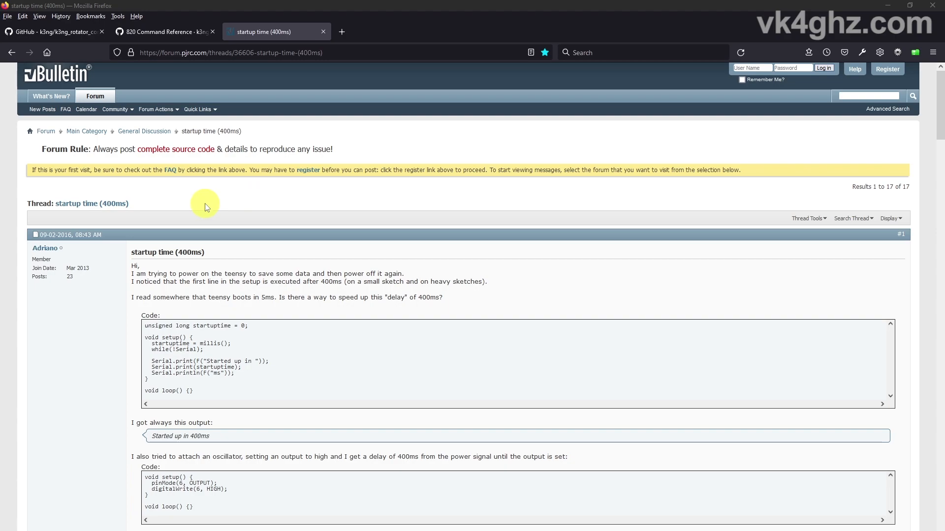
{"action": "mouse_move", "coordinate": [57, 242]}
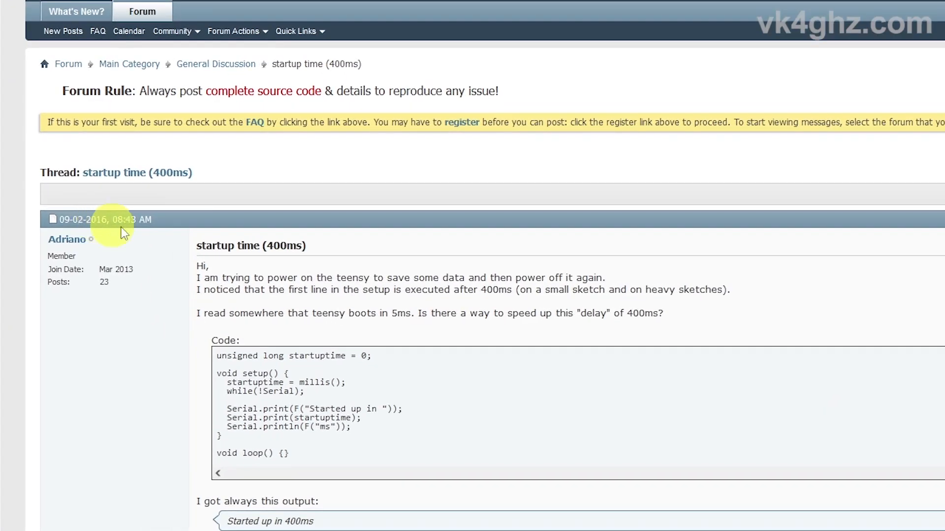
Scroll the thread down to PaulStoffregen's reply that the 400 ms delay is in all Teensy 3.x and LC code
{"action": "scroll", "scroll_direction": "down", "scroll_amount": 3}
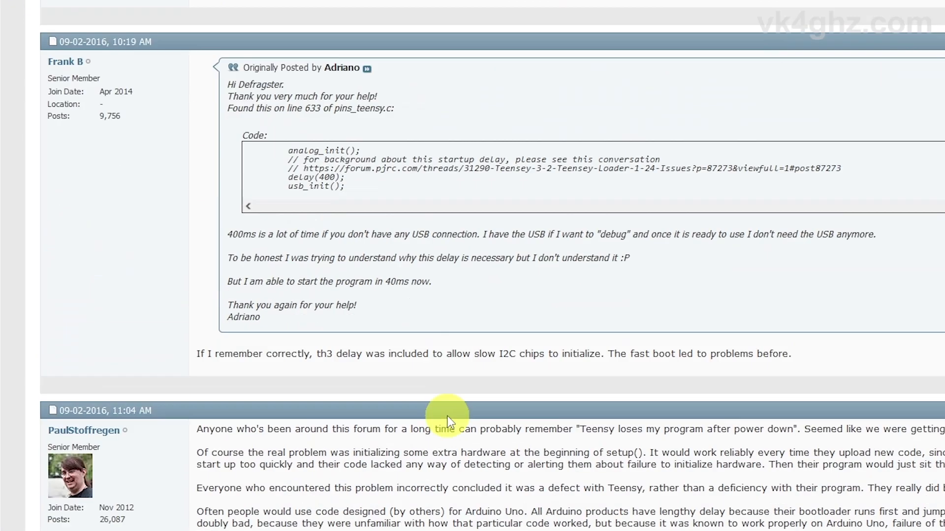
{"action": "scroll", "scroll_direction": "down", "scroll_amount": 3}
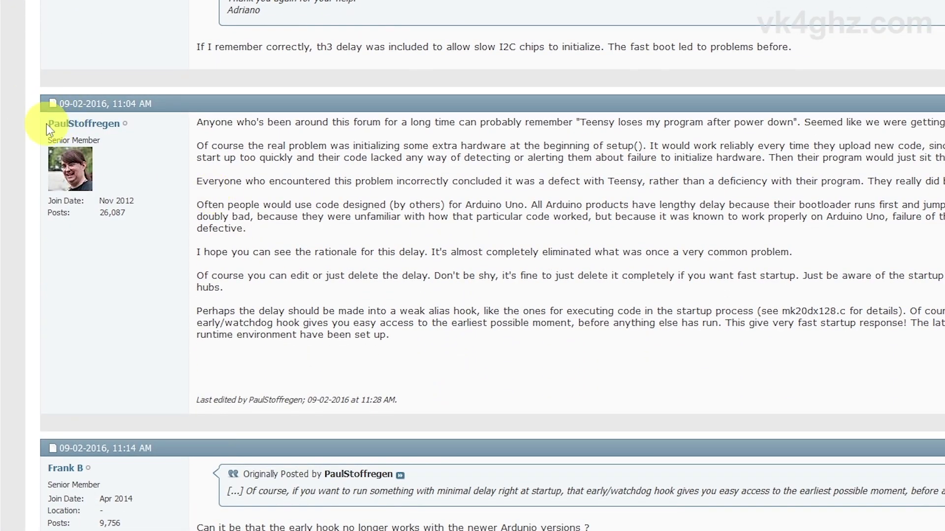
{"action": "mouse_move", "coordinate": [83, 124]}
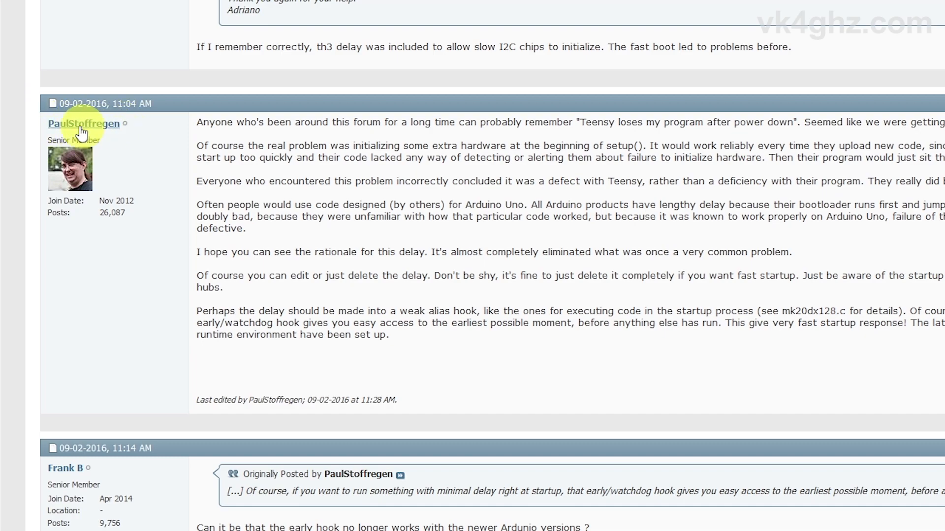
{"action": "mouse_move", "coordinate": [610, 302]}
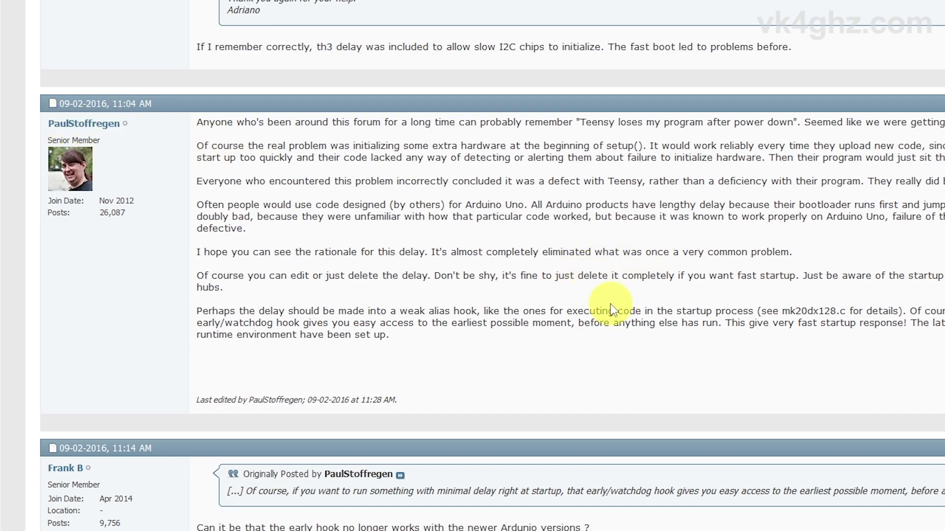
{"action": "scroll", "scroll_direction": "down", "scroll_amount": 3}
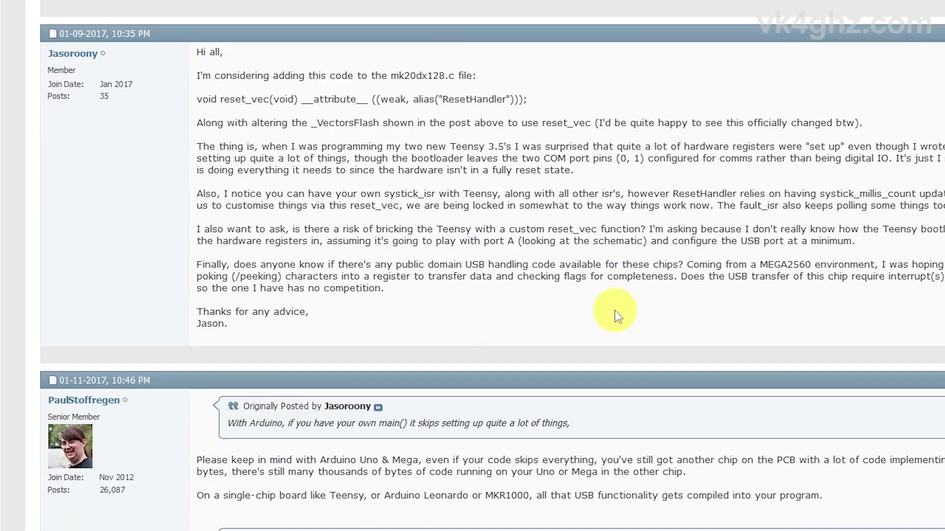
{"action": "scroll", "scroll_direction": "down", "scroll_amount": 3}
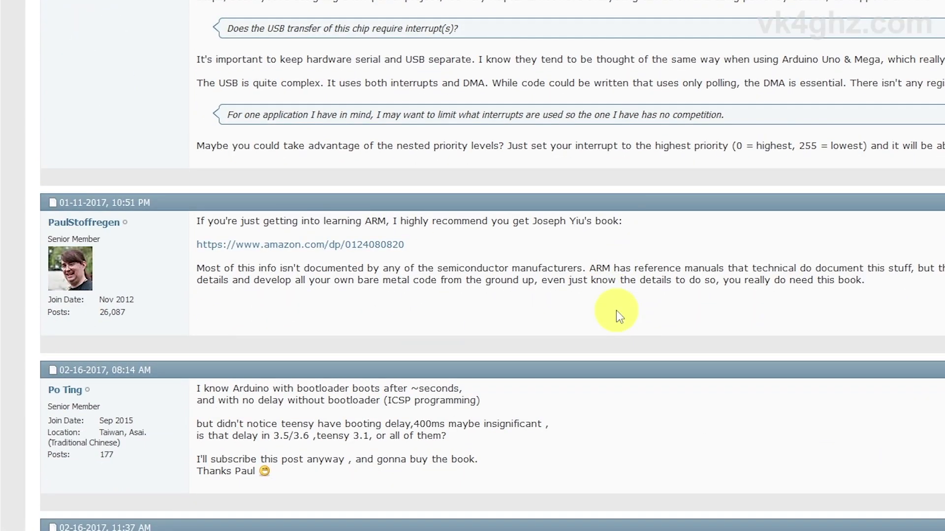
{"action": "scroll", "scroll_direction": "down", "scroll_amount": 3}
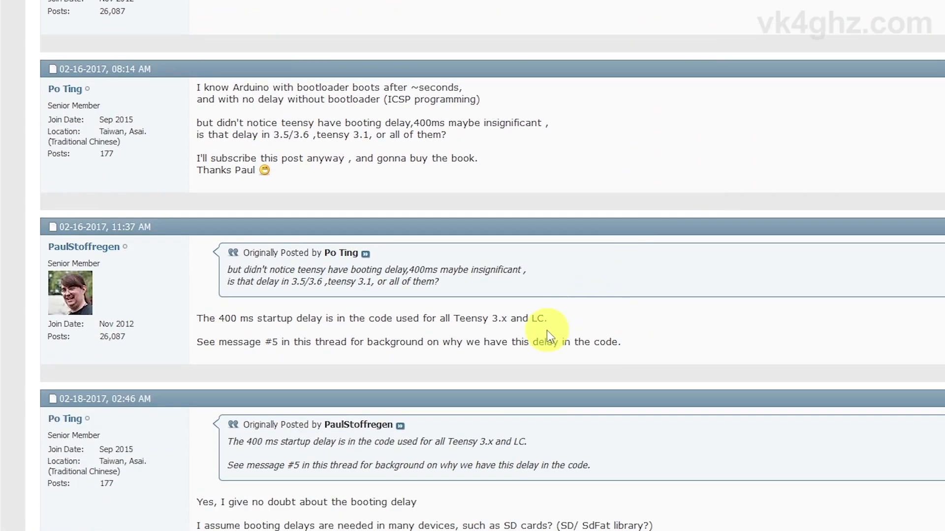
{"action": "mouse_move", "coordinate": [621, 343]}
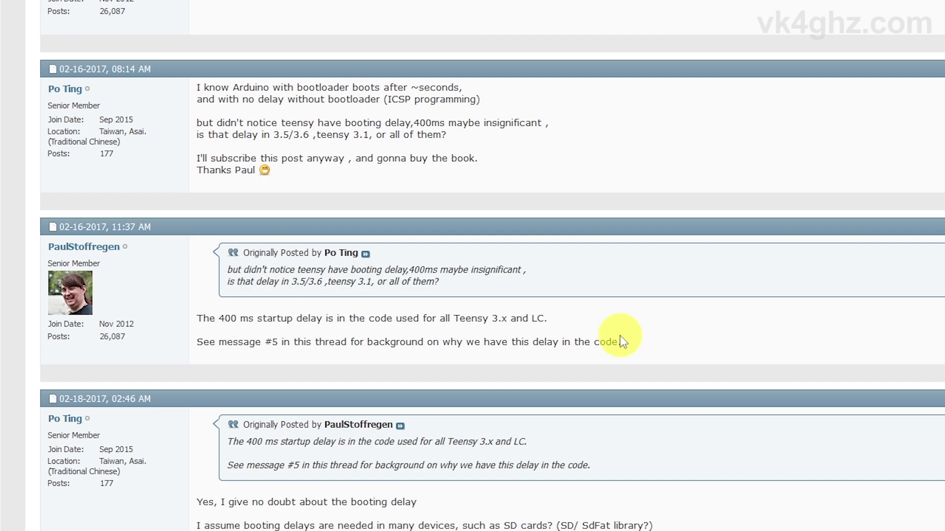
{"action": "mouse_move", "coordinate": [763, 195]}
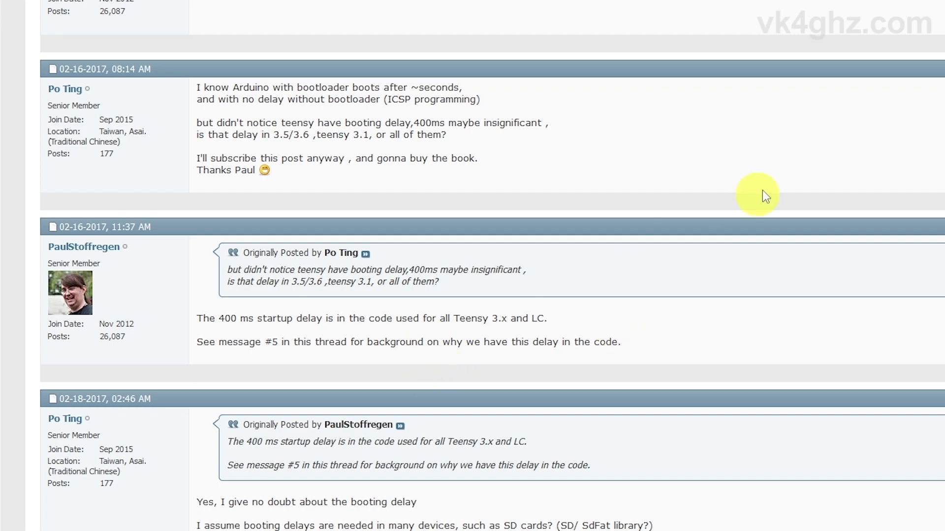
{"action": "mouse_move", "coordinate": [696, 301]}
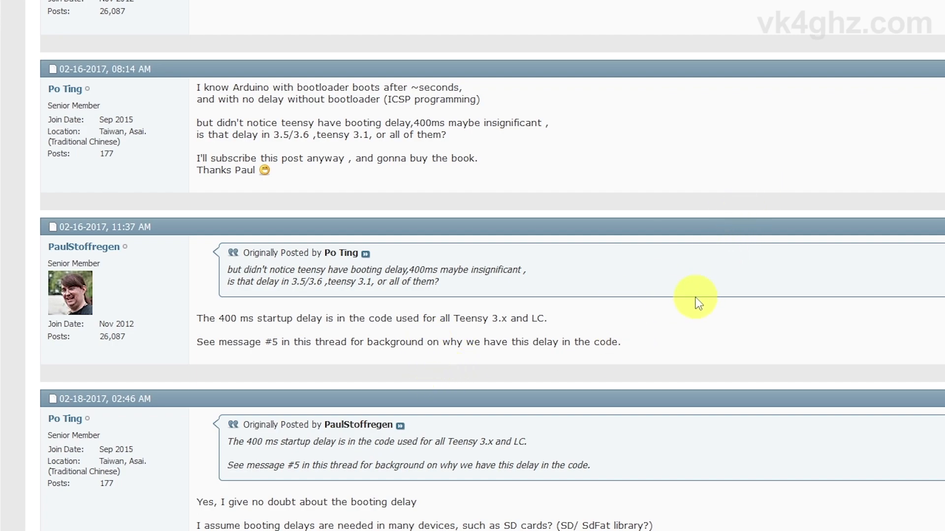
{"action": "mouse_move", "coordinate": [193, 326]}
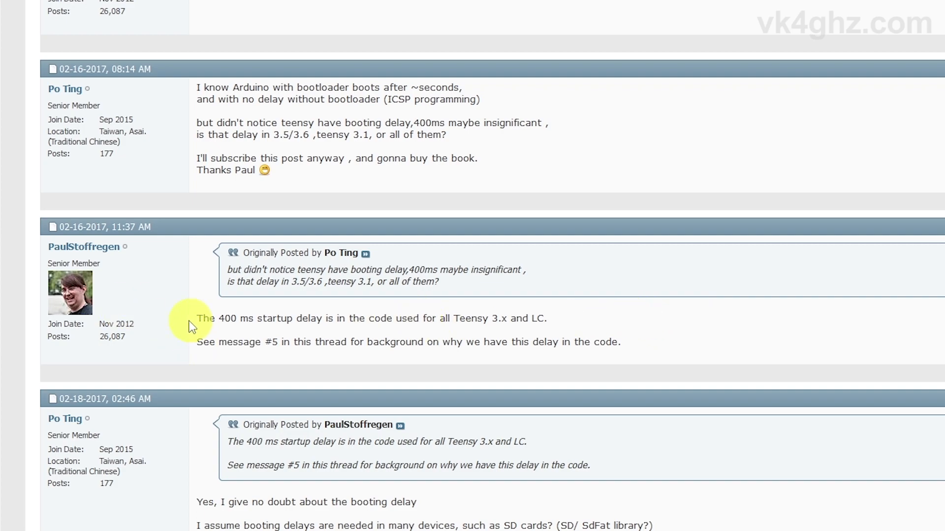
{"action": "mouse_move", "coordinate": [238, 323]}
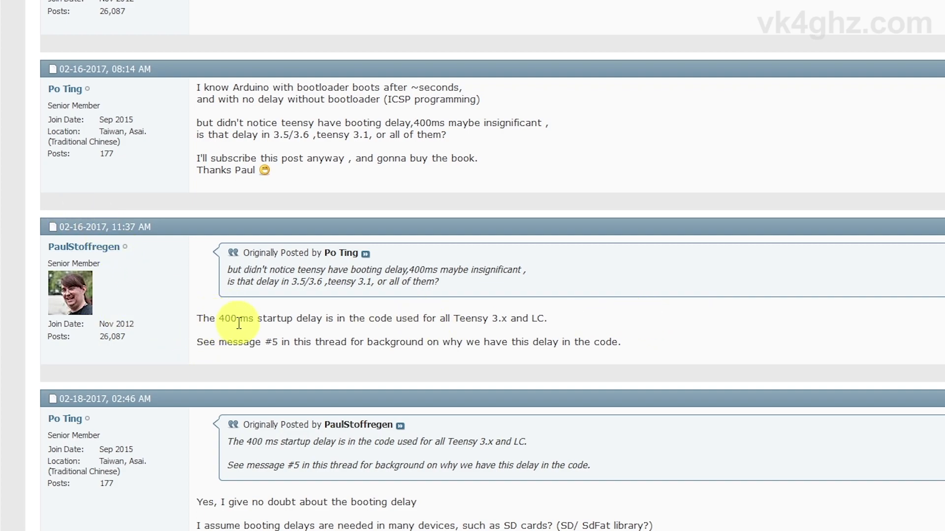
{"action": "mouse_move", "coordinate": [405, 324]}
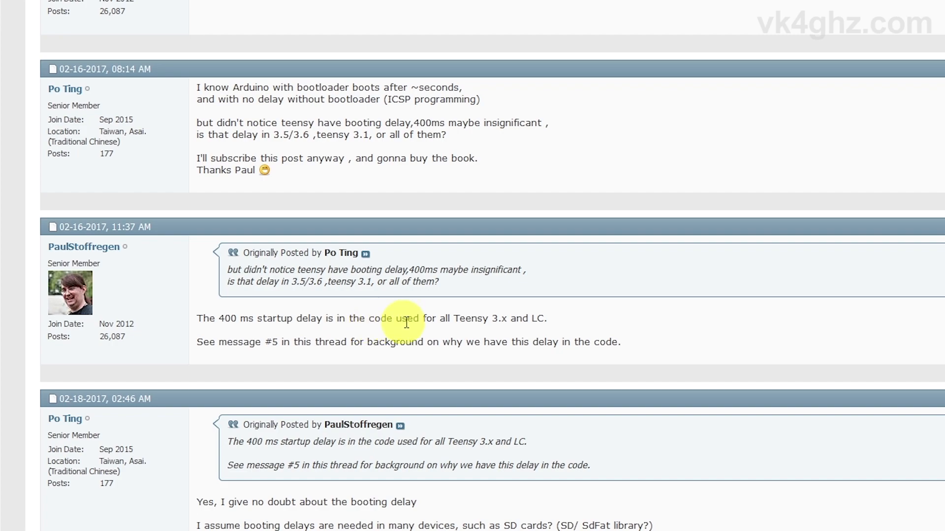
{"action": "mouse_move", "coordinate": [794, 377]}
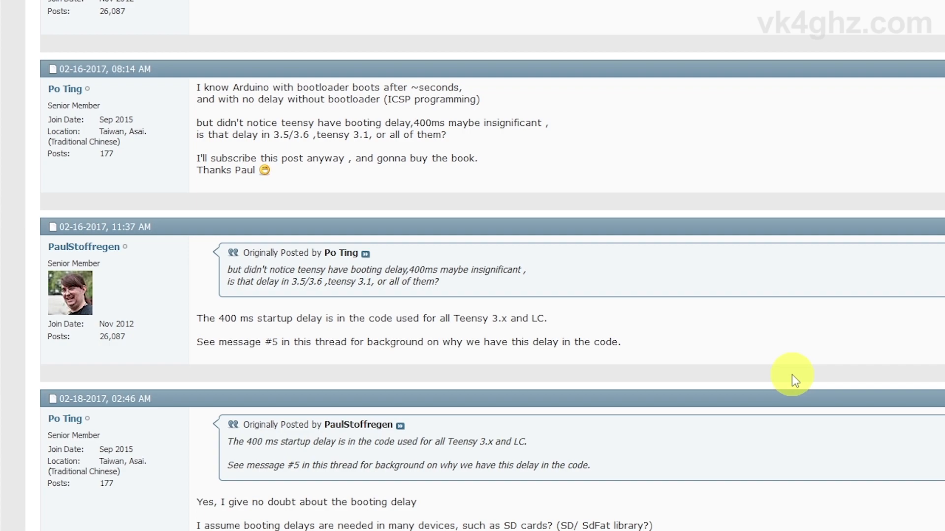
{"action": "mouse_move", "coordinate": [931, 189]}
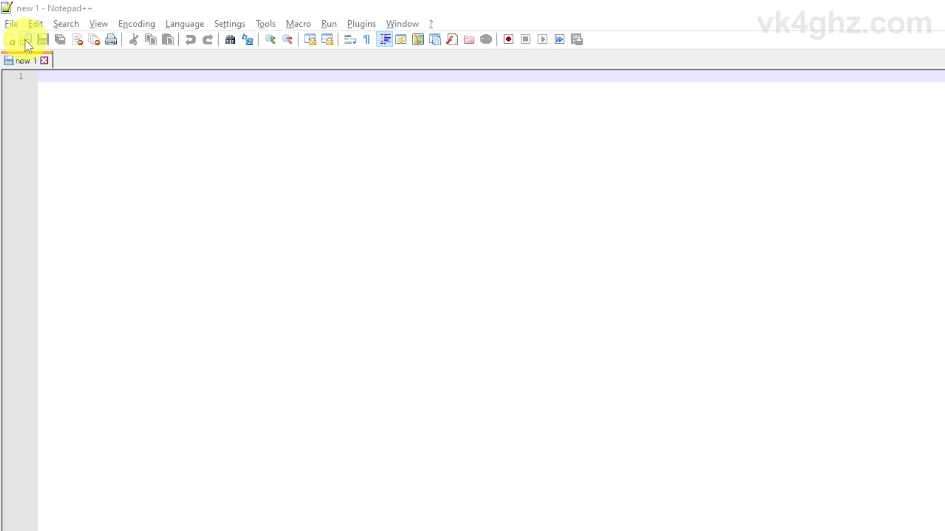
Open pins_teensy.c from hardware\teensy\avr\cores\teensy3 in the editor
{"action": "left_click", "coordinate": [25, 40]}
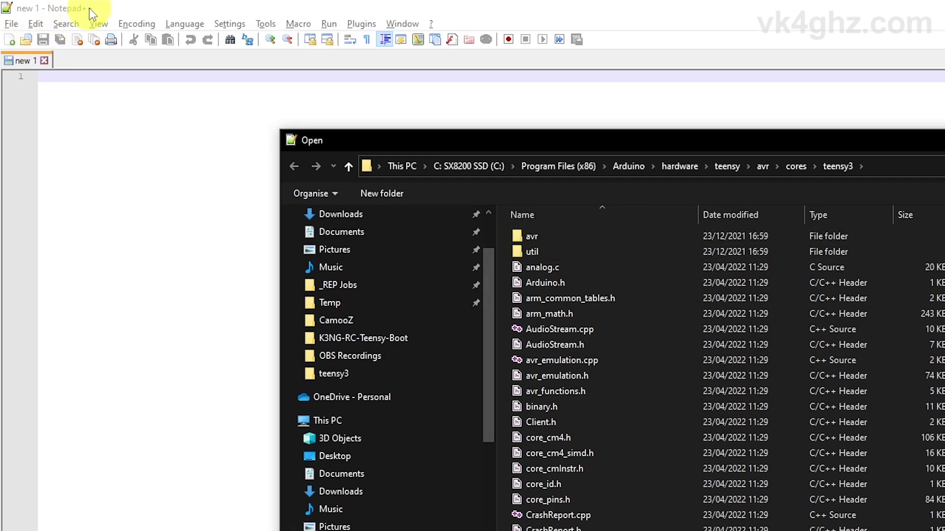
{"action": "mouse_move", "coordinate": [557, 166]}
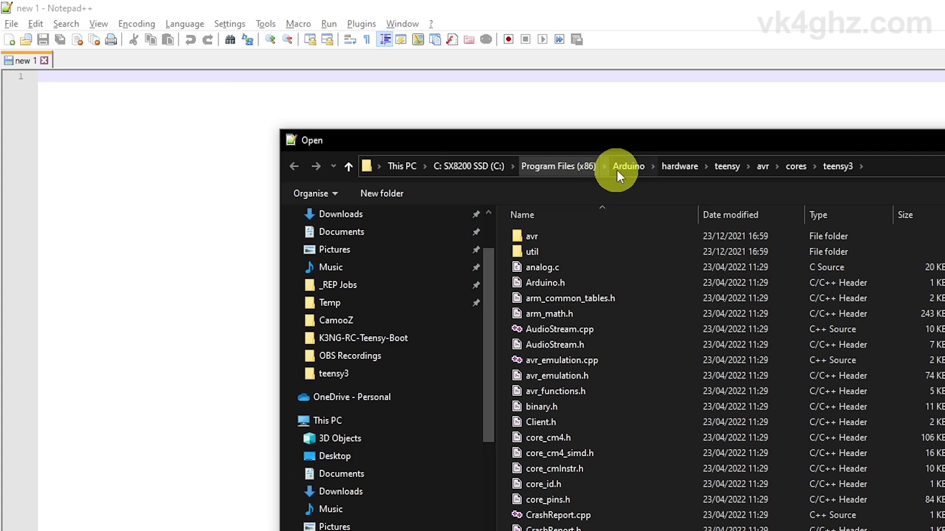
{"action": "mouse_move", "coordinate": [708, 176]}
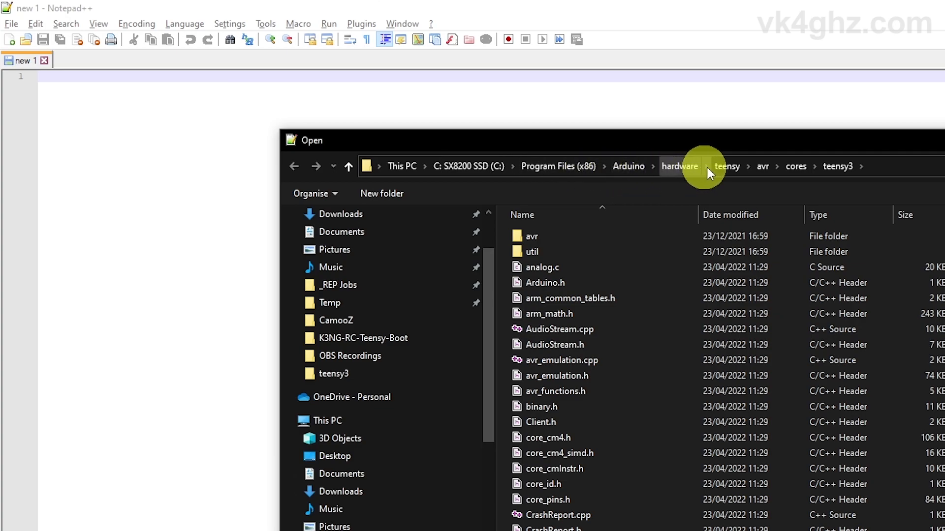
{"action": "mouse_move", "coordinate": [817, 167]}
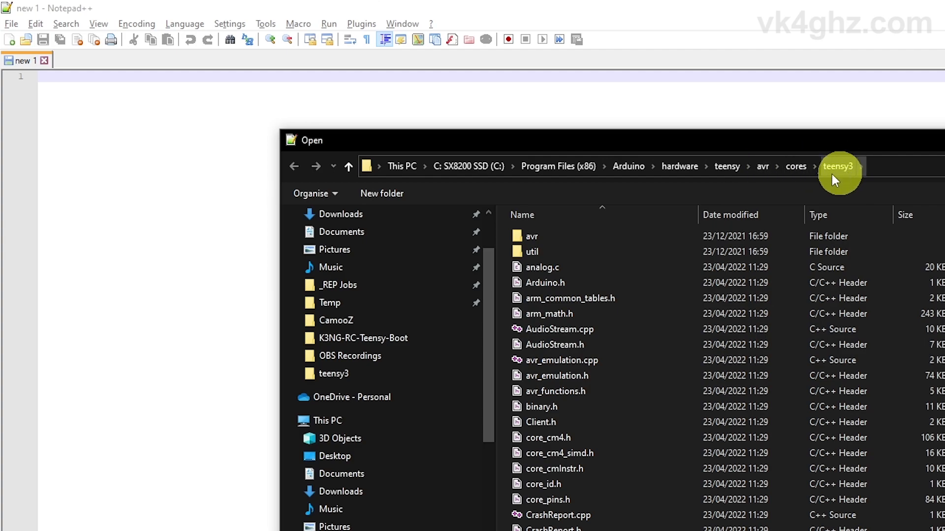
{"action": "scroll", "scroll_direction": "down", "scroll_amount": 3}
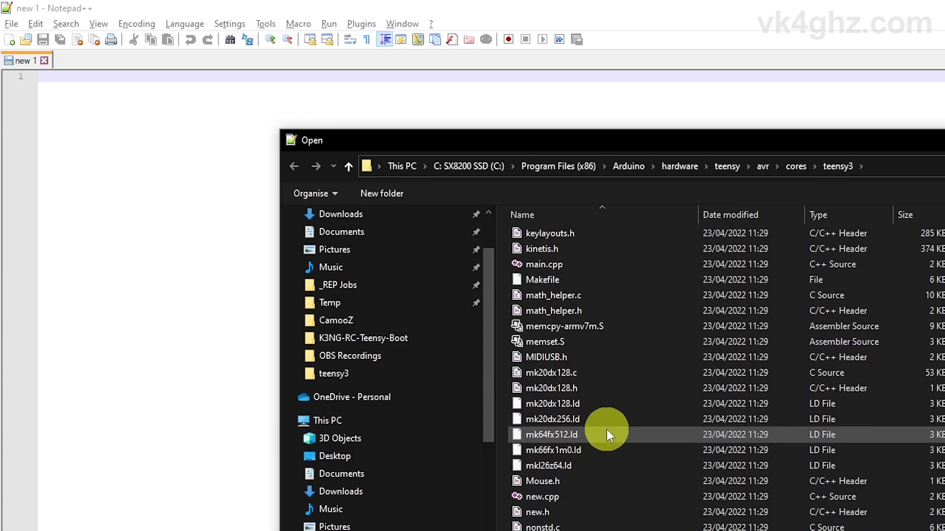
{"action": "scroll", "scroll_direction": "down", "scroll_amount": 3}
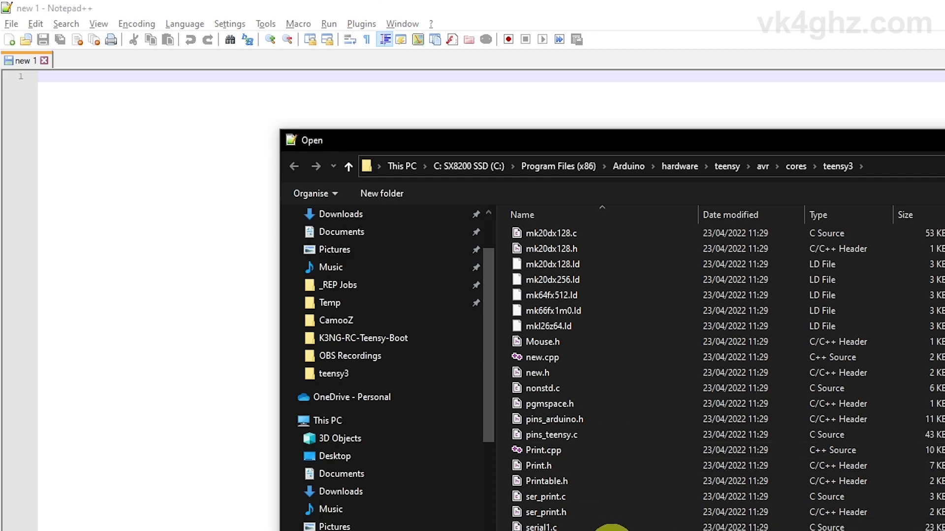
{"action": "left_click", "coordinate": [551, 434]}
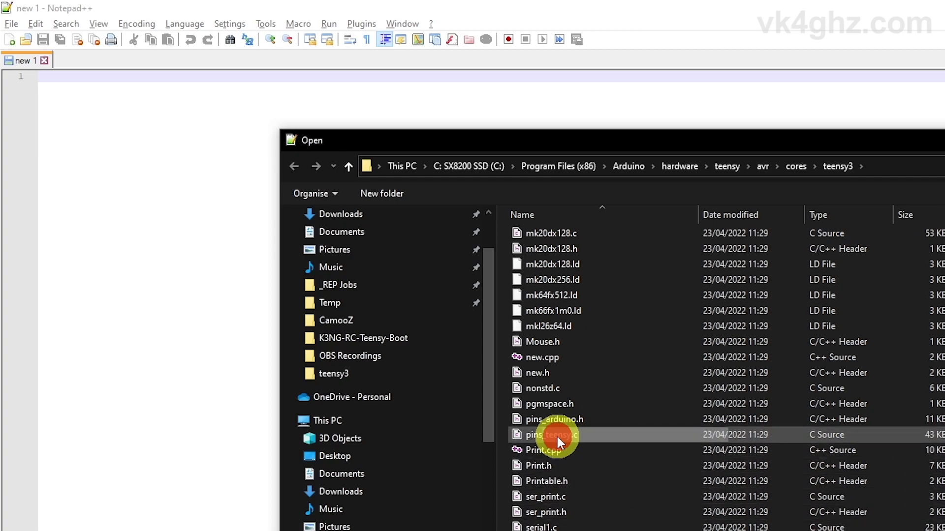
{"action": "left_click", "coordinate": [550, 434]}
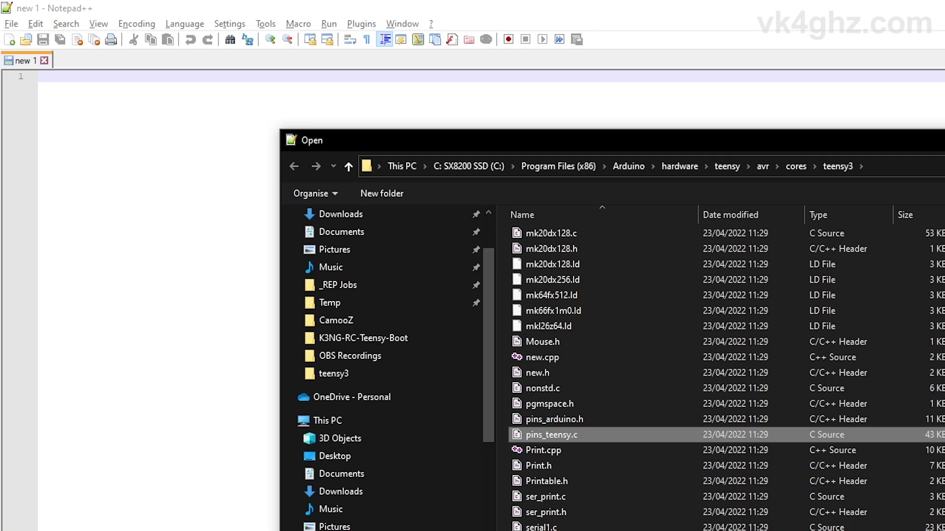
{"action": "double_click", "coordinate": [550, 434]}
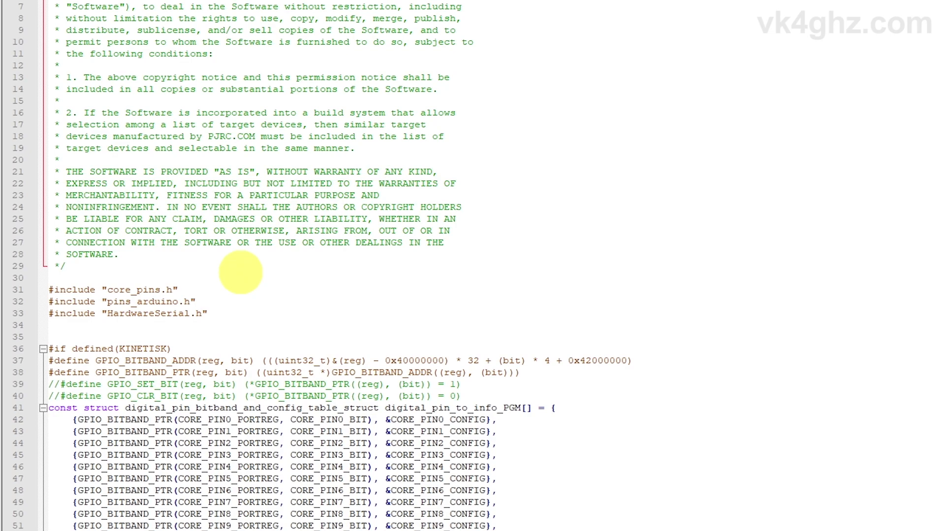
{"action": "mouse_move", "coordinate": [240, 273]}
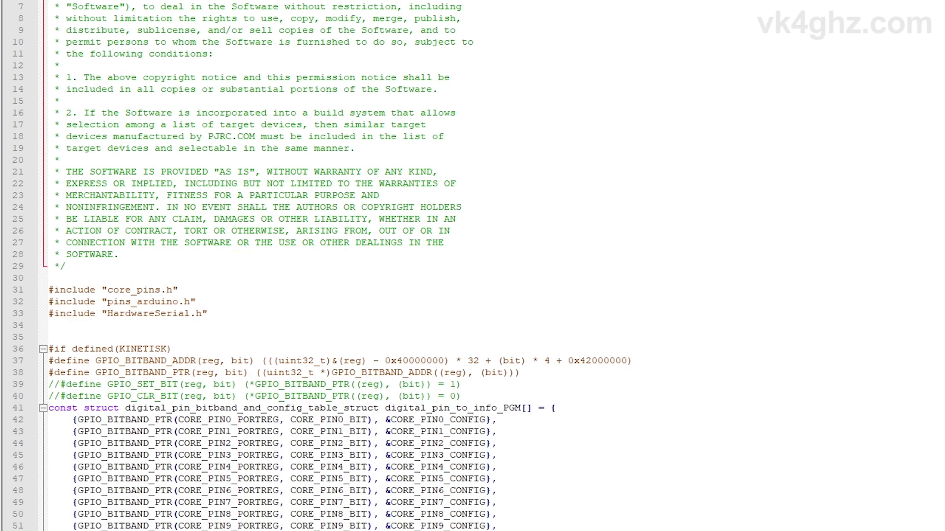
Search pins_teensy.c for 280 to land on the TEENSY_INIT_USB_DELAY_AFTER 280 define at line 594
{"action": "key", "text": "Ctrl+f"}
{"action": "type", "text": "280"}
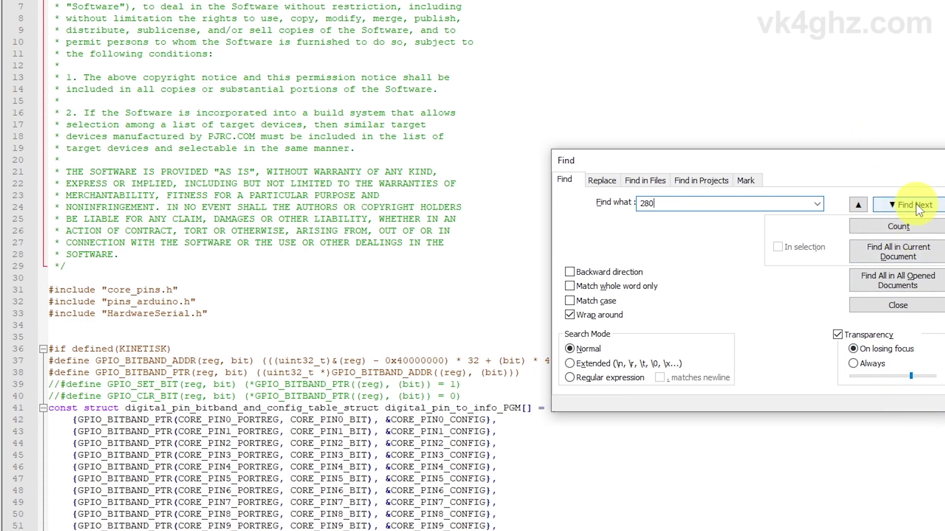
{"action": "left_click", "coordinate": [914, 205]}
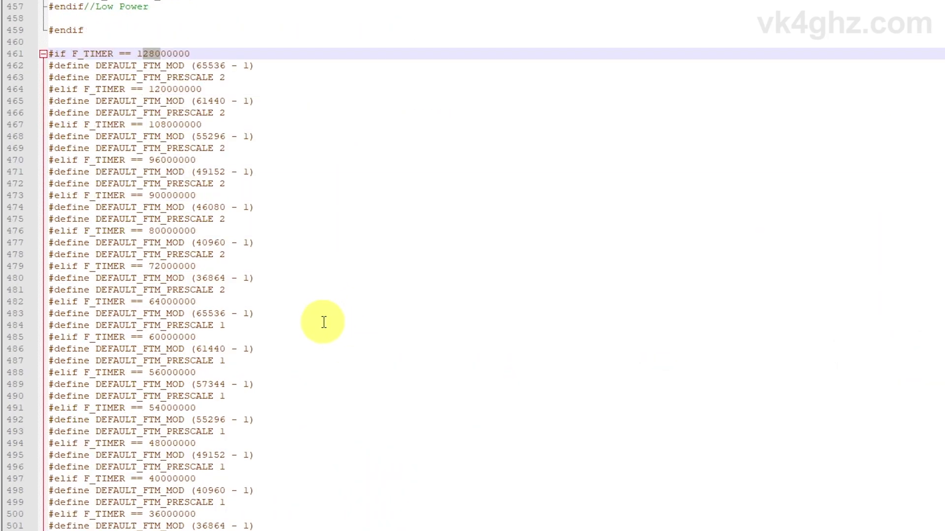
{"action": "key", "text": "ctrl+f"}
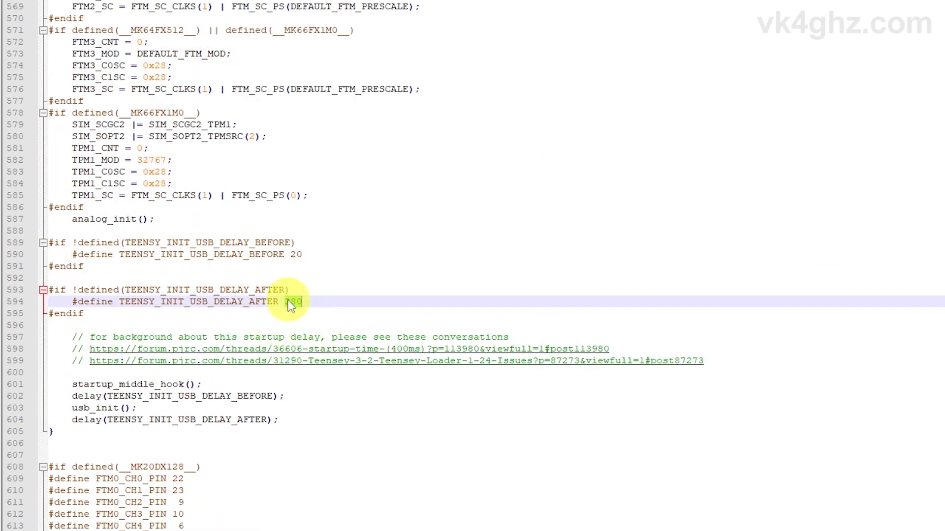
{"action": "type", "text": "280"}
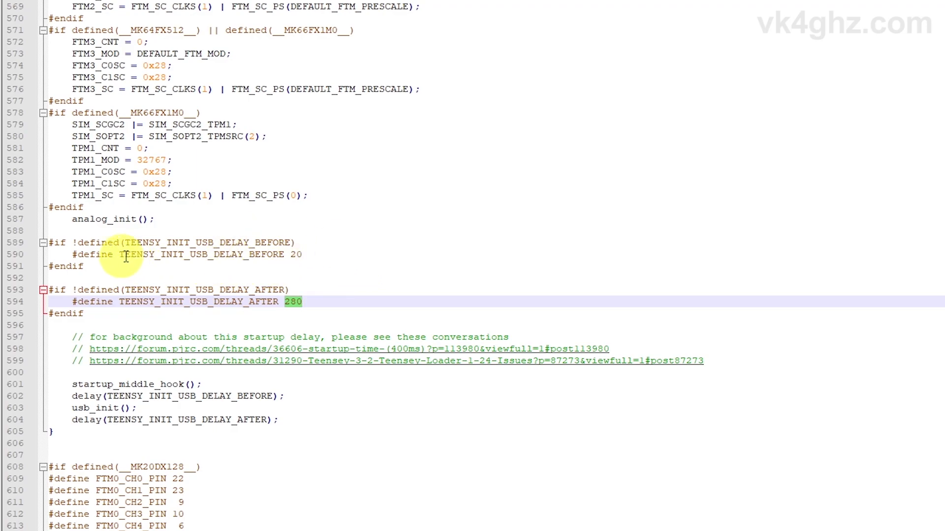
{"action": "mouse_move", "coordinate": [300, 258]}
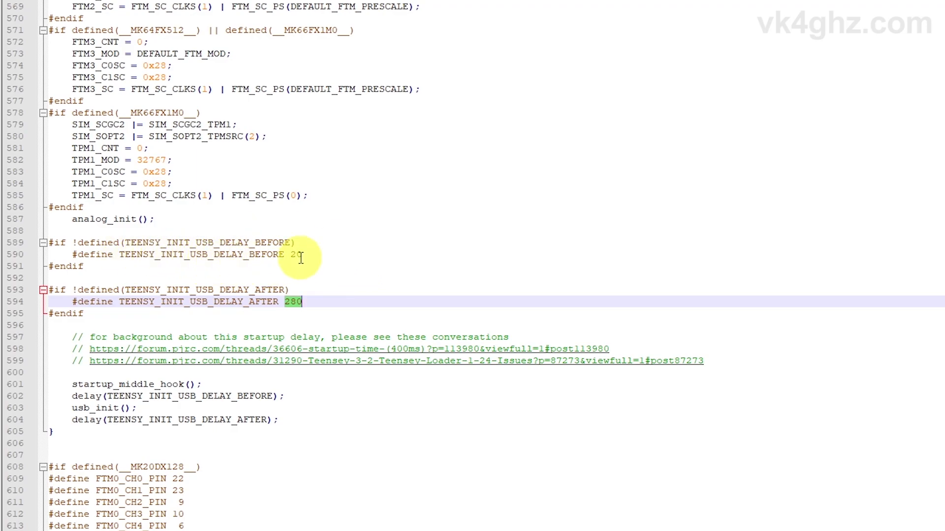
{"action": "mouse_move", "coordinate": [340, 278]}
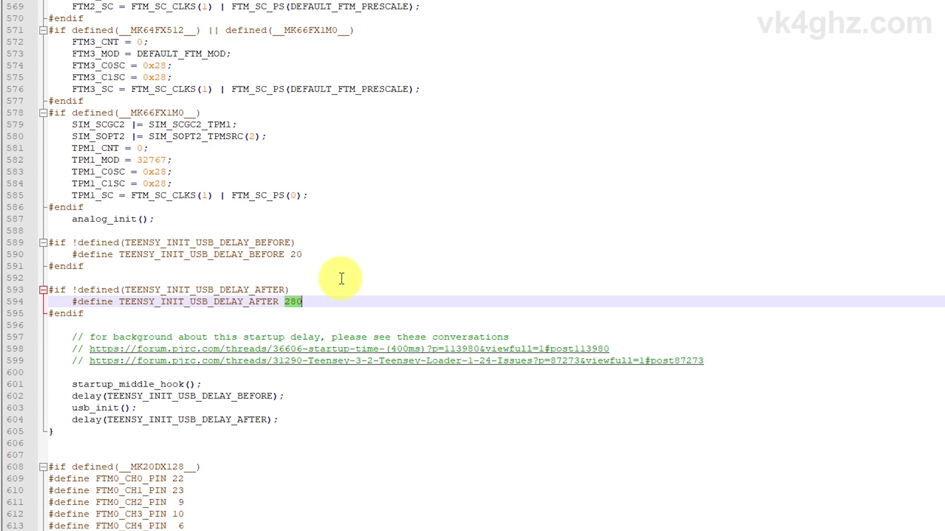
{"action": "mouse_move", "coordinate": [177, 322]}
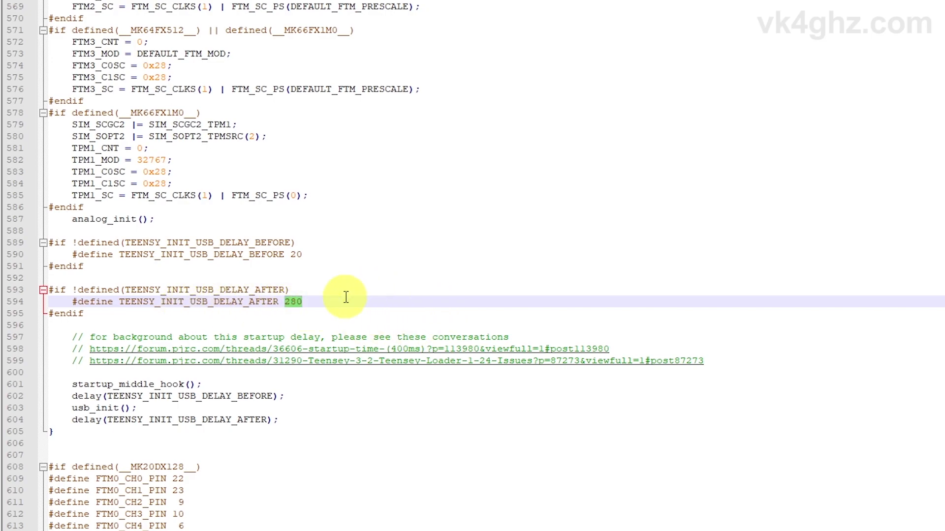
{"action": "mouse_move", "coordinate": [336, 274]}
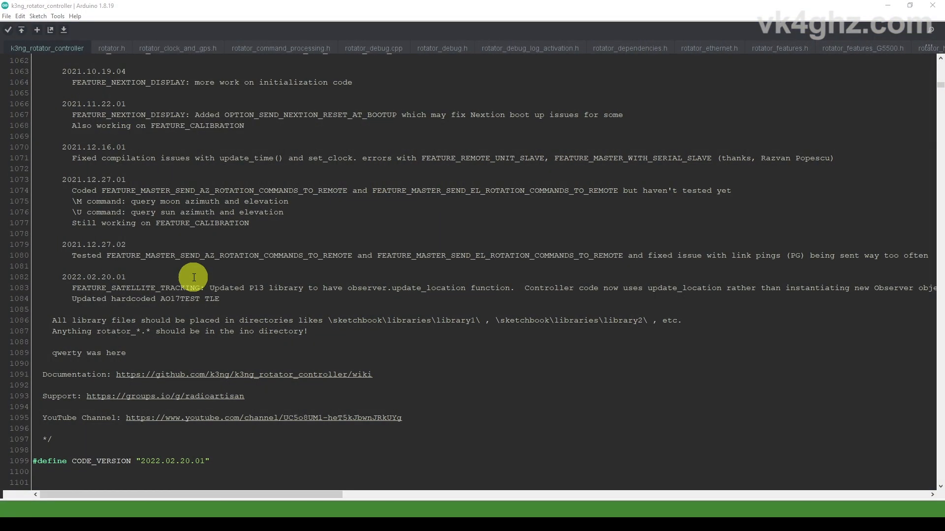
{"action": "mouse_move", "coordinate": [128, 273]}
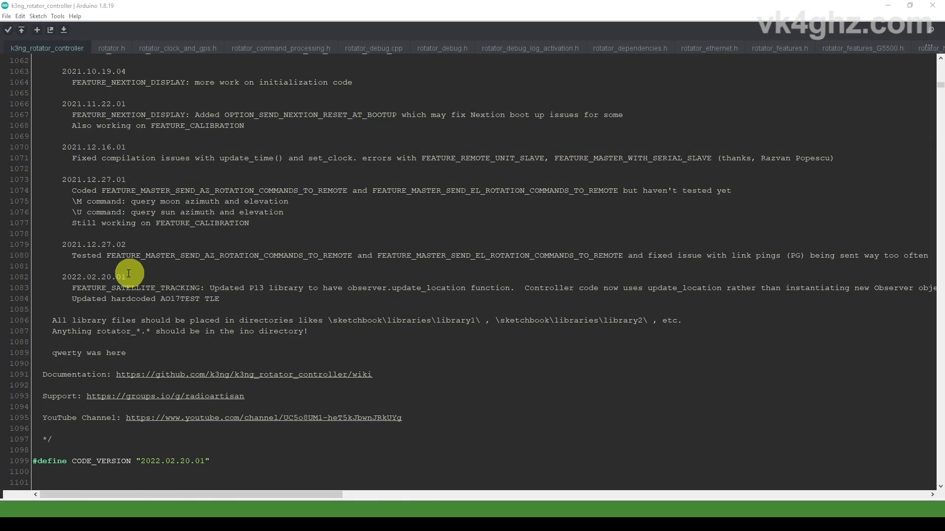
{"action": "mouse_move", "coordinate": [120, 279]}
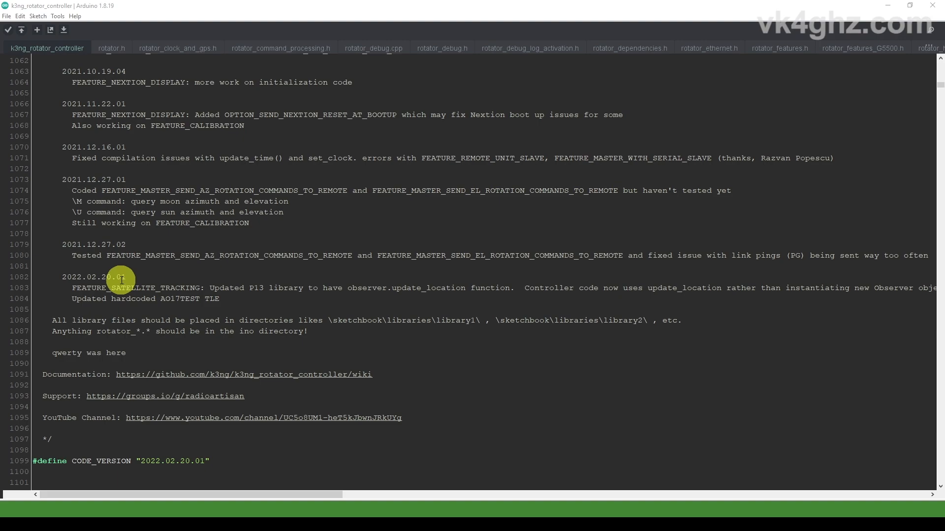
{"action": "mouse_move", "coordinate": [257, 274]}
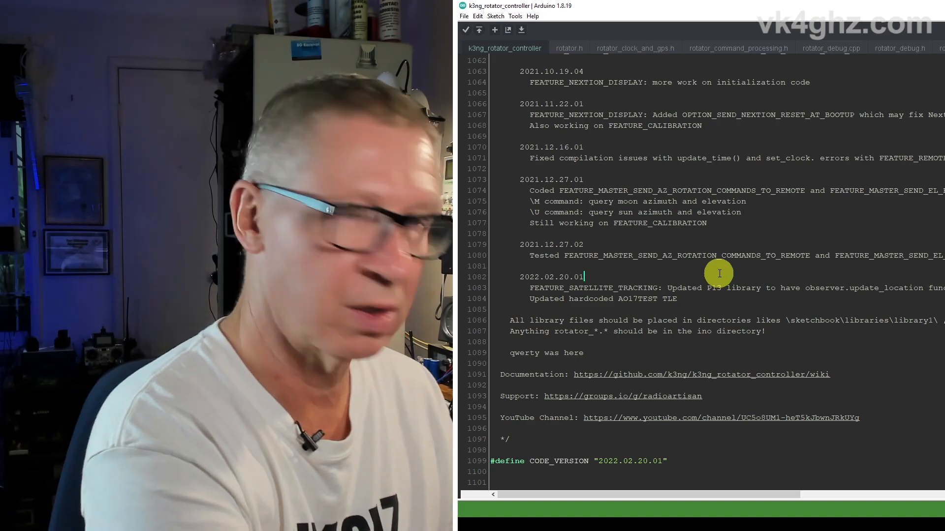
Search the rotator controller sketch for setup() to bring its initialization calls into view
{"action": "key", "text": "ctrl+f"}
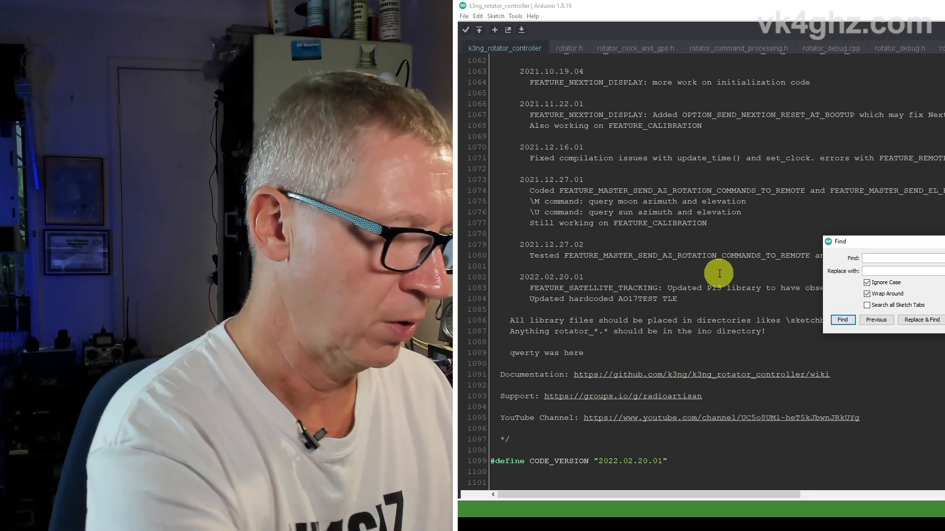
{"action": "type", "text": "setu"}
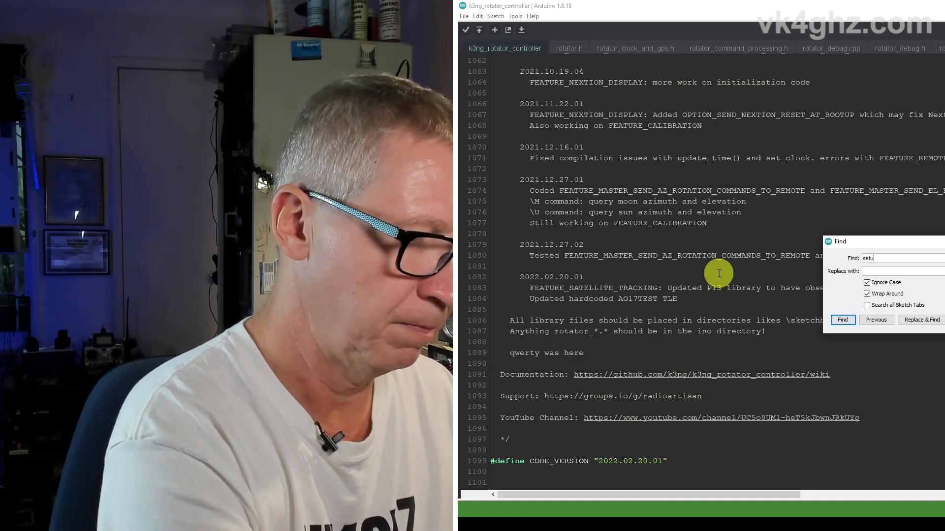
{"action": "type", "text": "p()"}
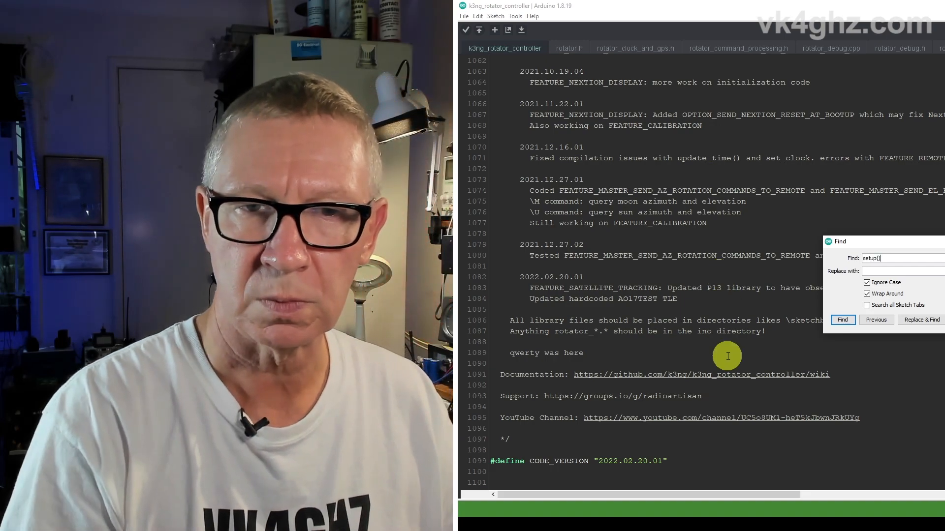
{"action": "left_click", "coordinate": [841, 320]}
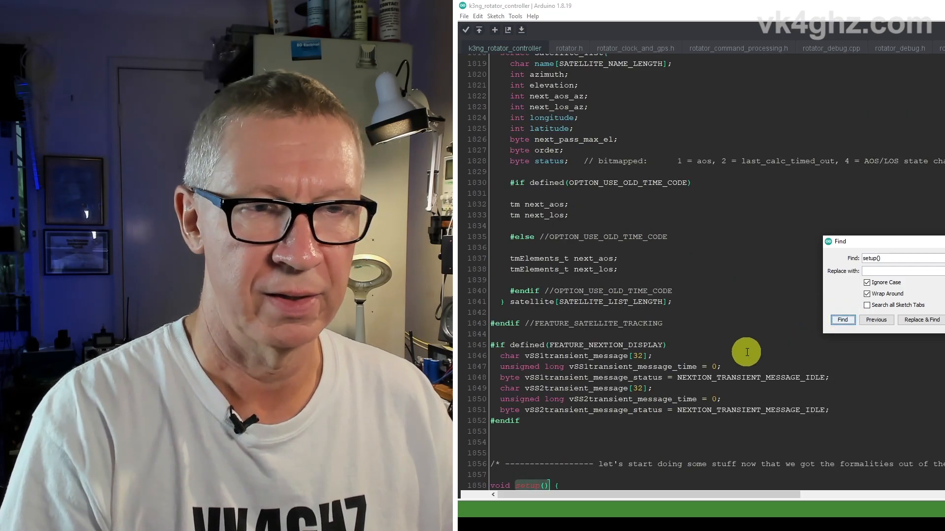
{"action": "left_click", "coordinate": [841, 319]}
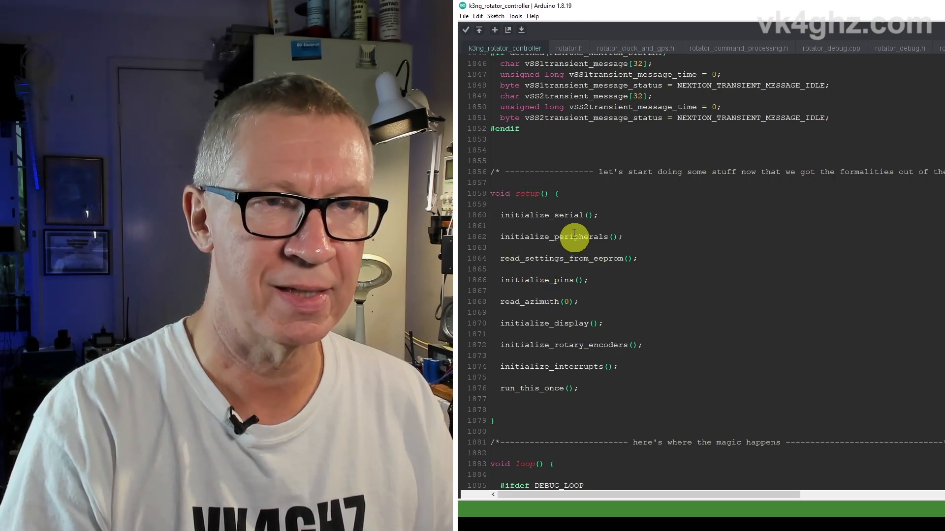
{"action": "mouse_move", "coordinate": [508, 280]}
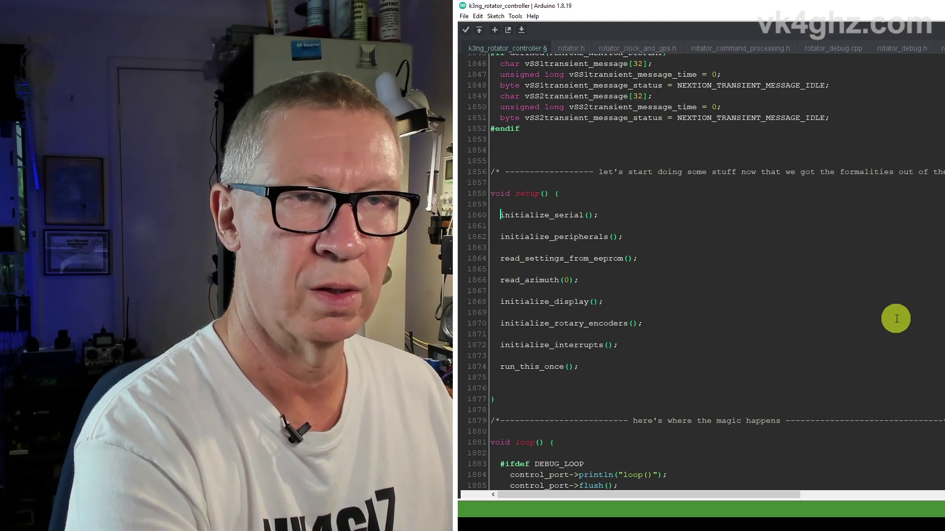
Move initialize_pins(); to the first line of setup(), ahead of initialize_serial(), and save the sketch
{"action": "type", "text": "initialize_pins();"}
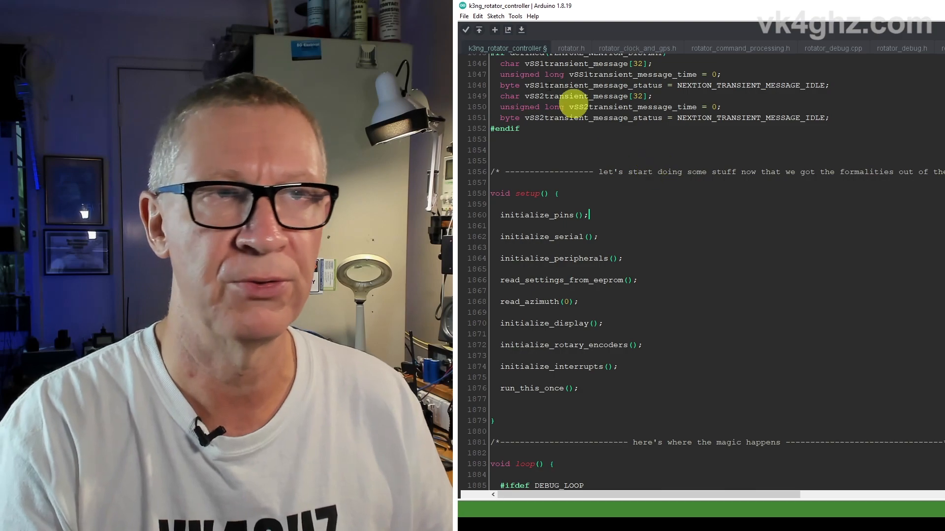
{"action": "left_click", "coordinate": [464, 15]}
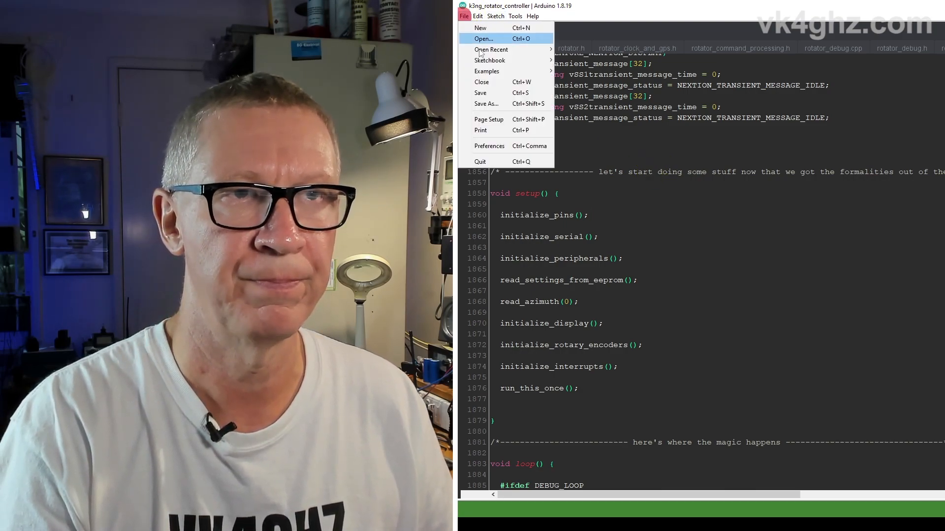
{"action": "left_click", "coordinate": [479, 93]}
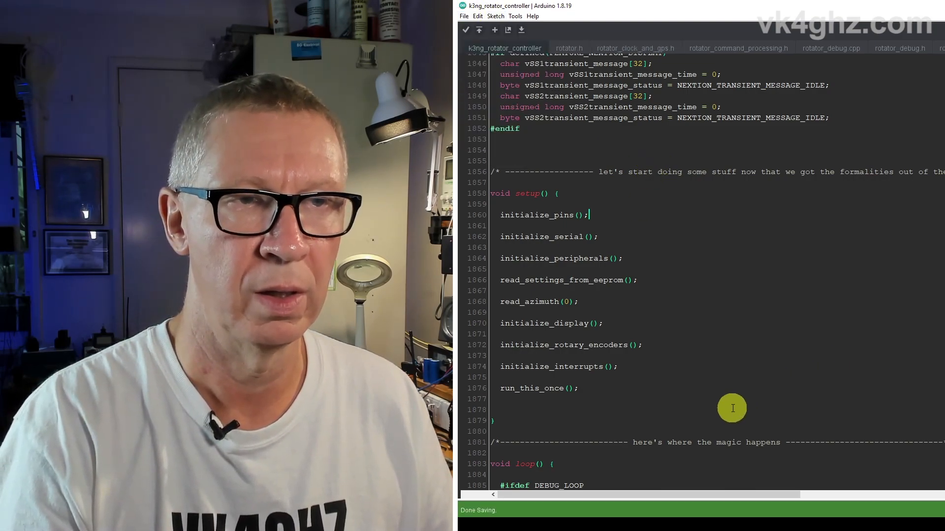